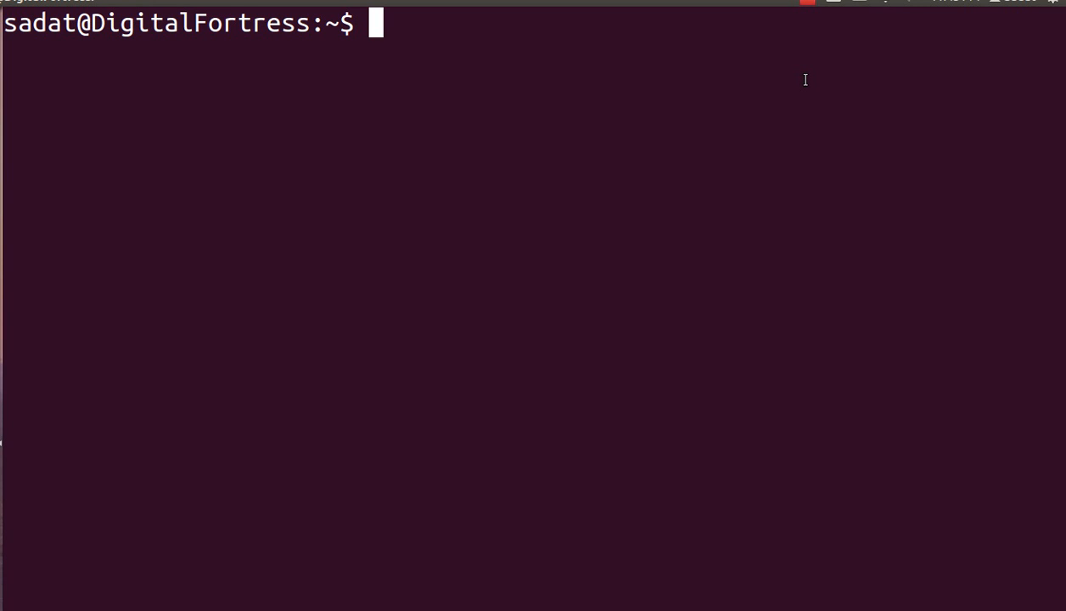
# Run python --version, which reports Python 3.4.3 from Anaconda 2.3.0 (64-bit).
pyautogui.write('py')
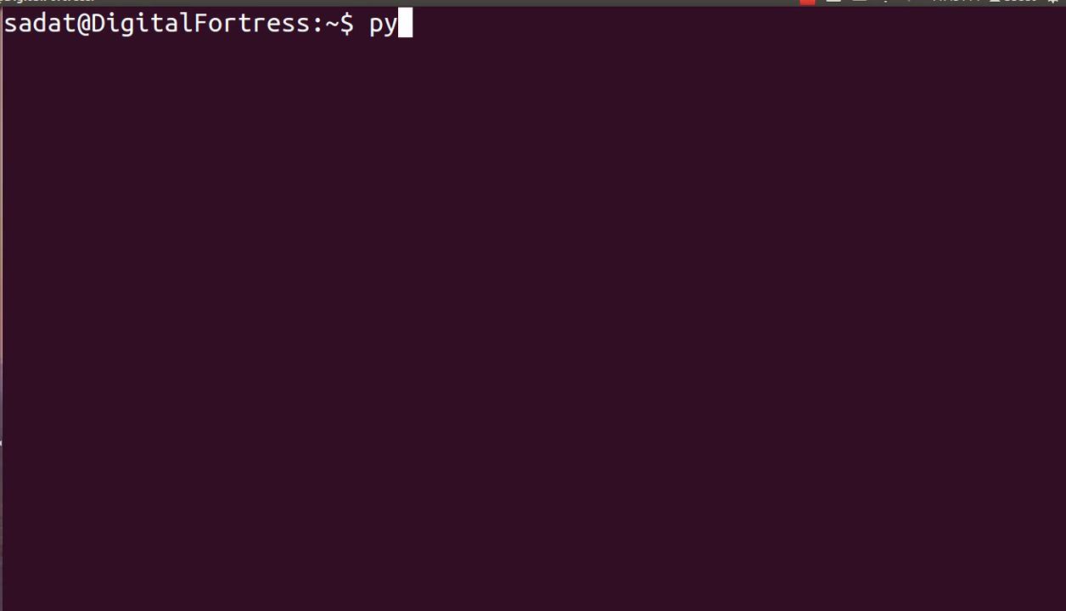
pyautogui.write('thon')
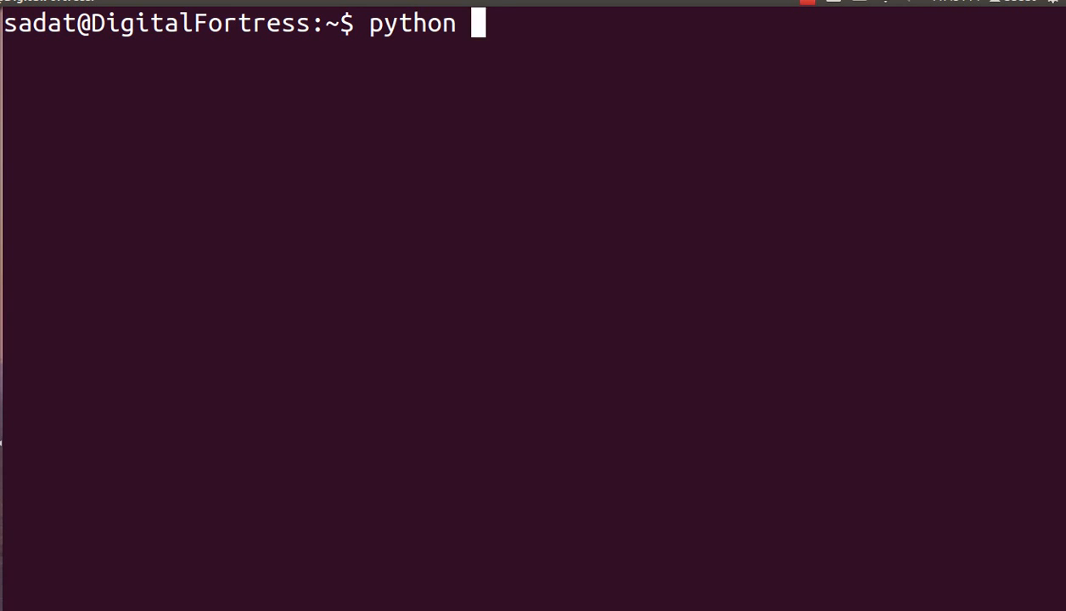
pyautogui.write('--version')
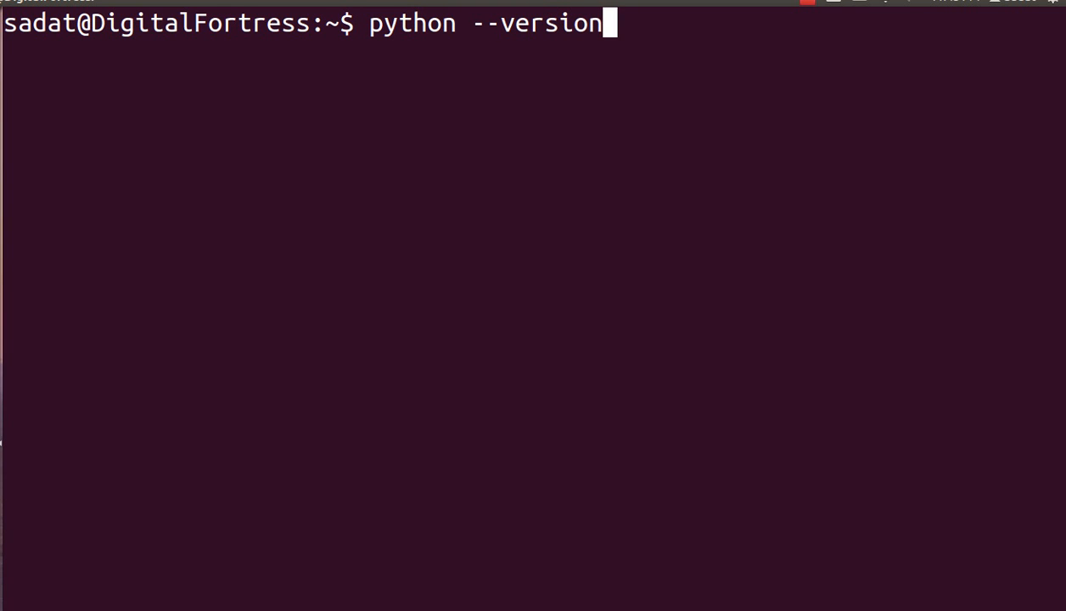
pyautogui.press('Return')
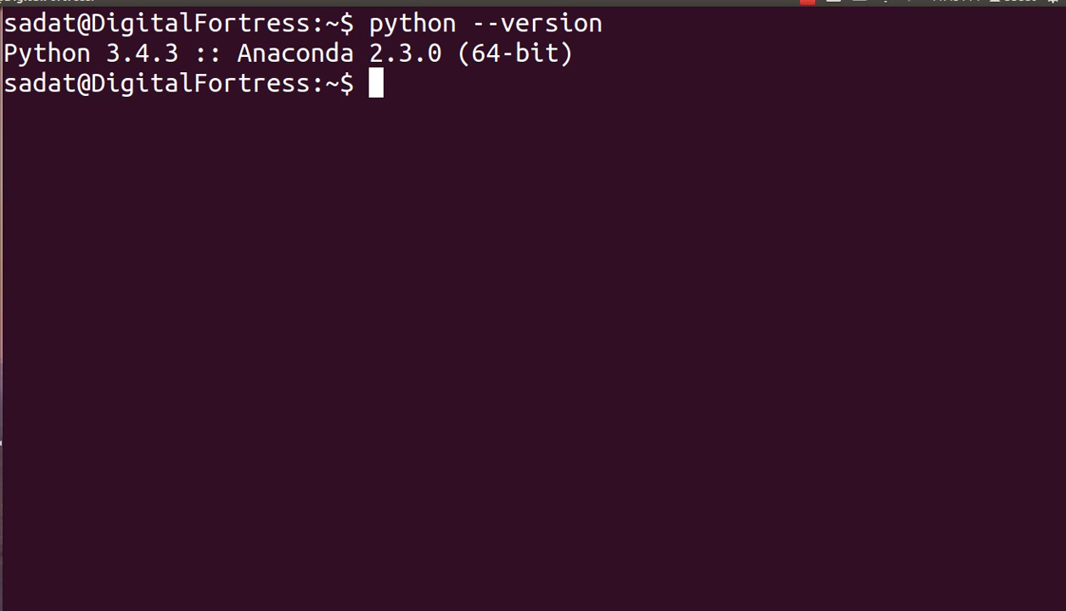
# Create conda environment 'kitty' with python=2, confirming y to install Python 2.7.11.
pyautogui.write('c')
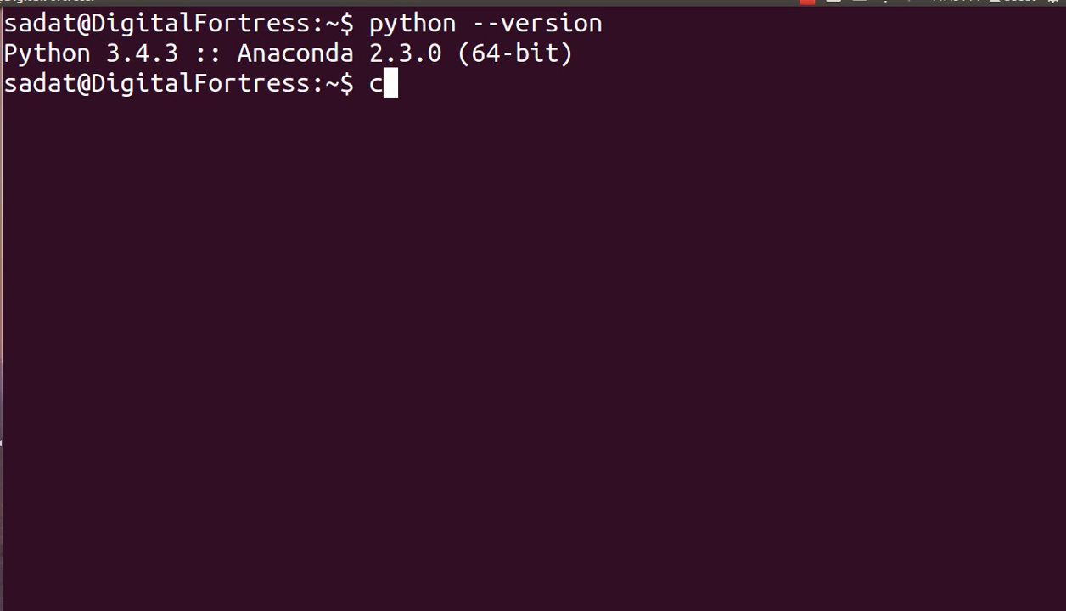
pyautogui.write('onda')
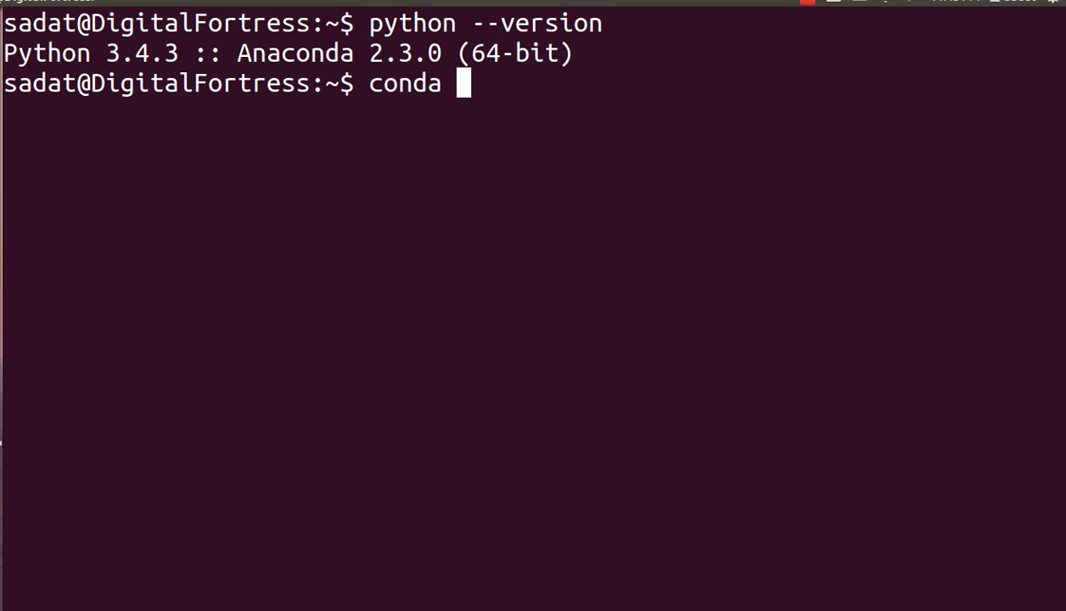
pyautogui.write('create')
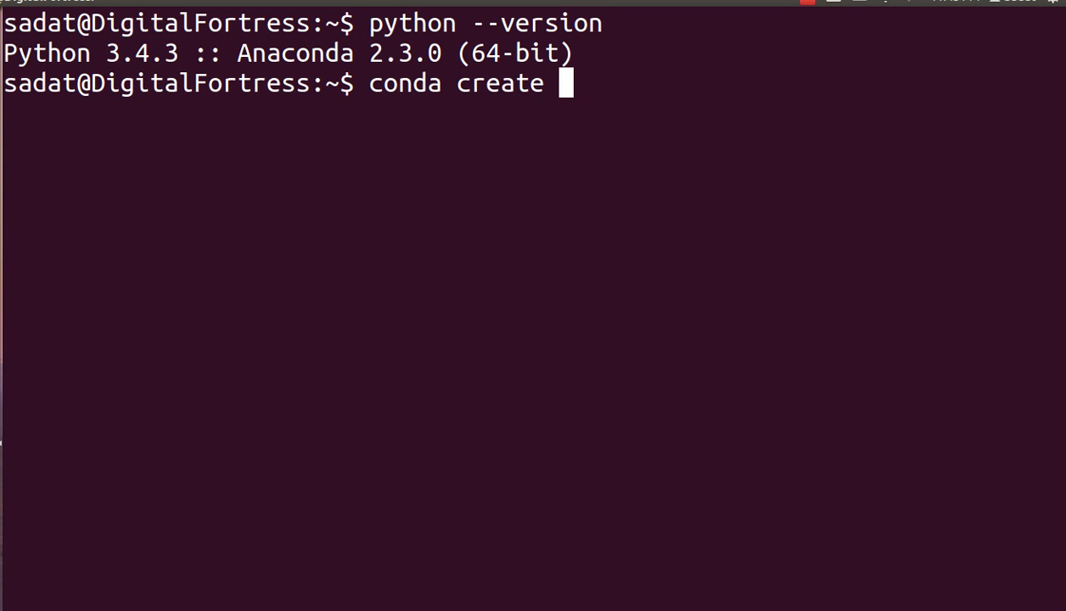
pyautogui.write('--name')
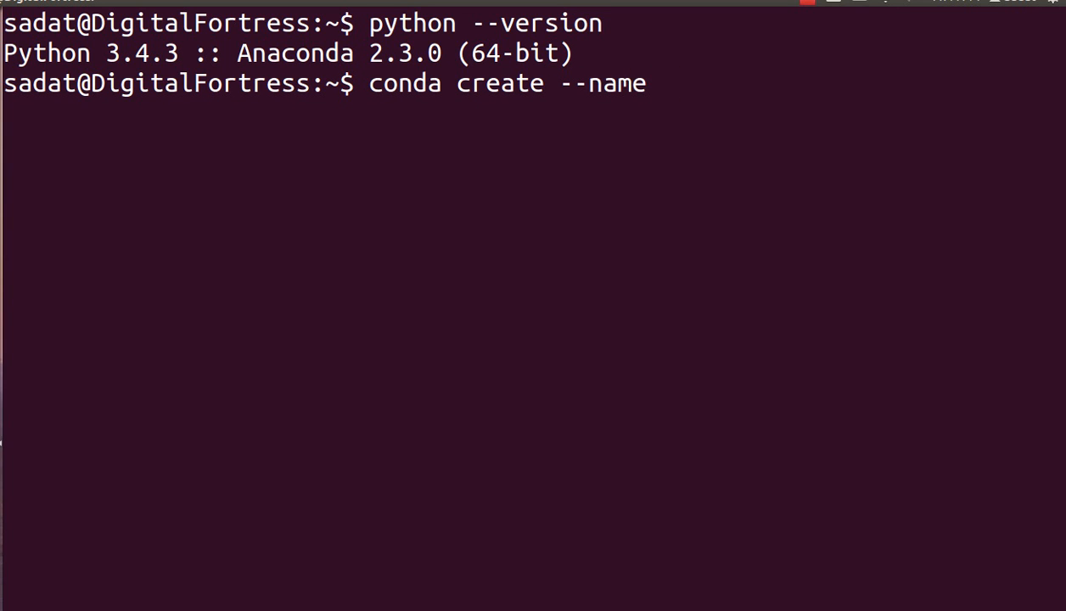
pyautogui.write('kitt')
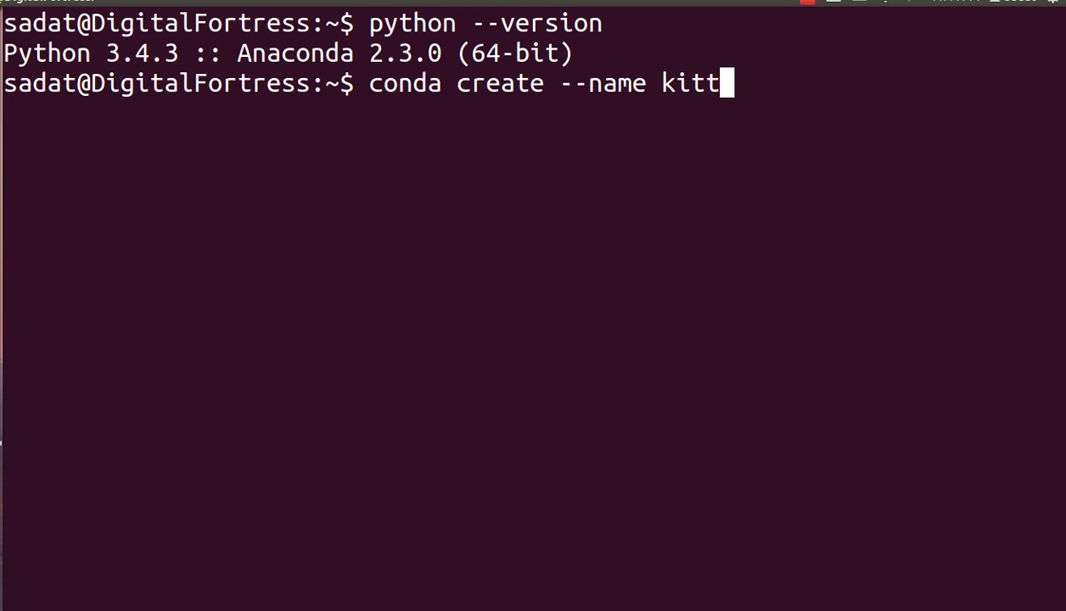
pyautogui.write('y pyt')
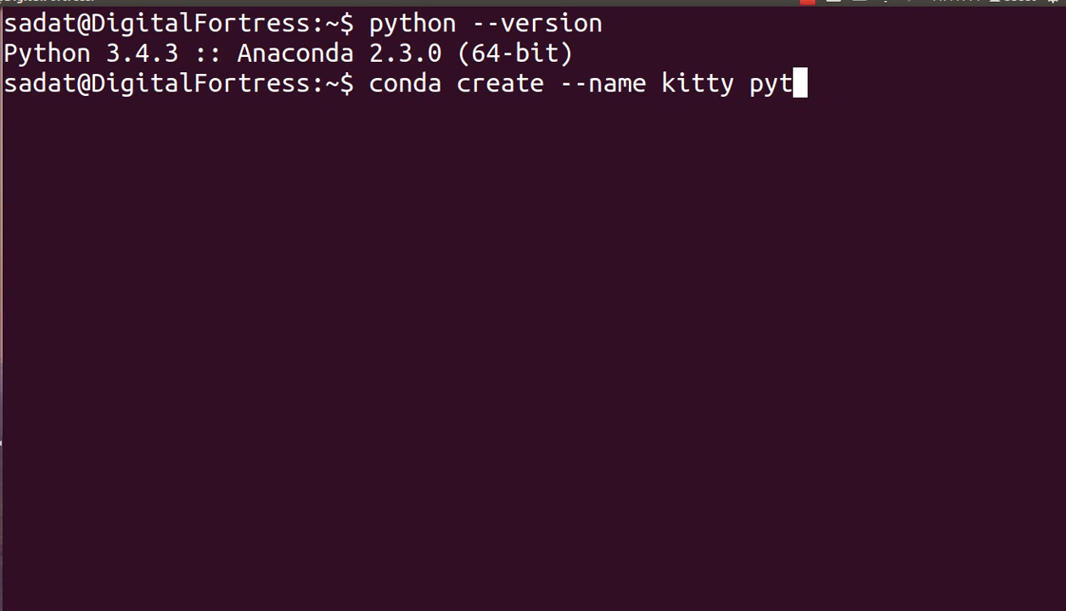
pyautogui.write('hon=2')
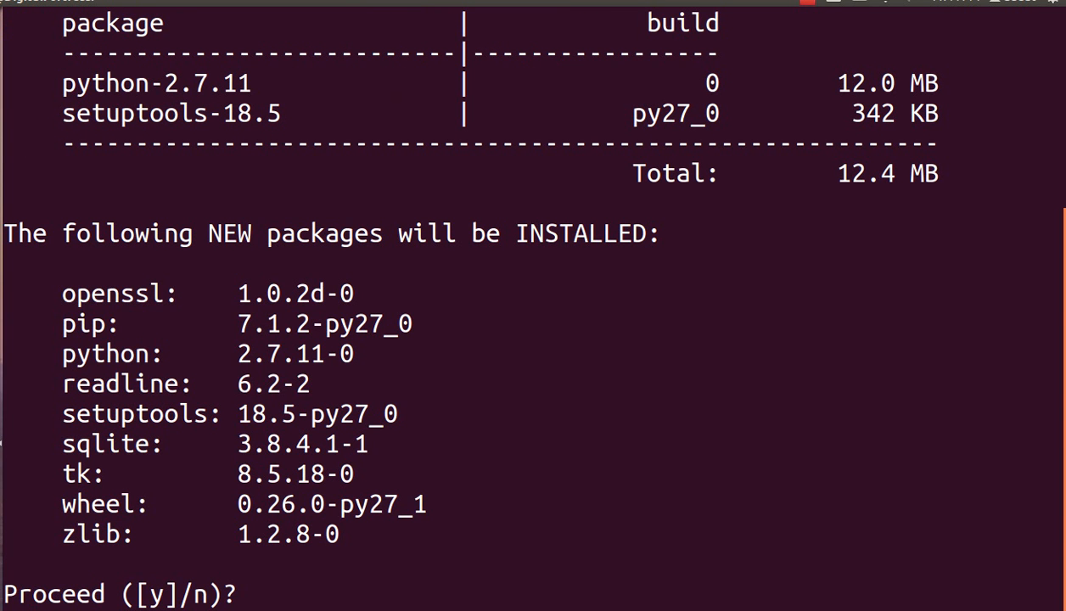
pyautogui.write('y')
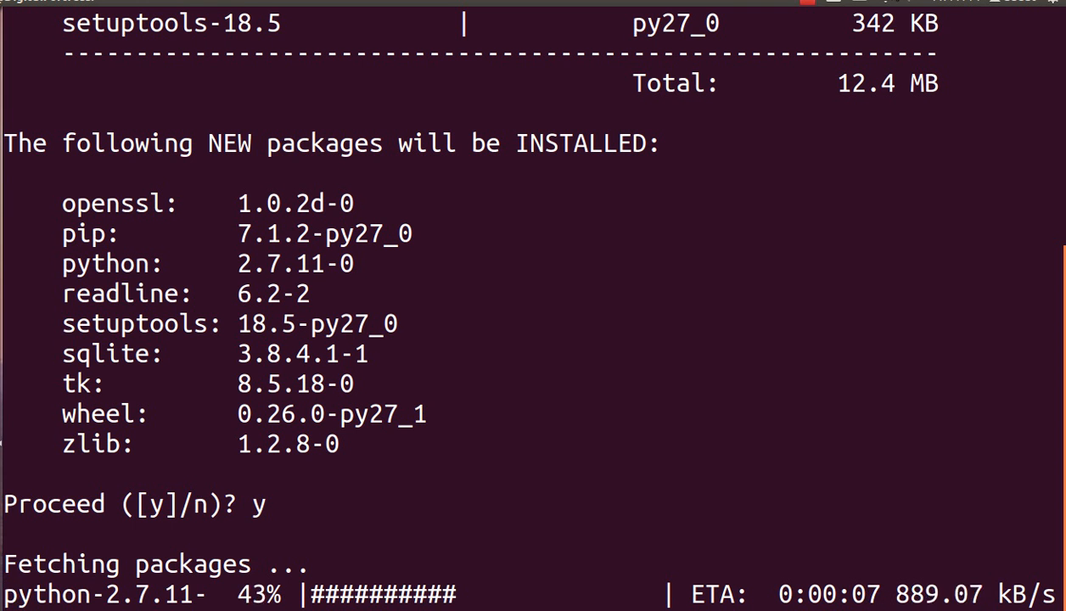
pyautogui.click(801, 4)
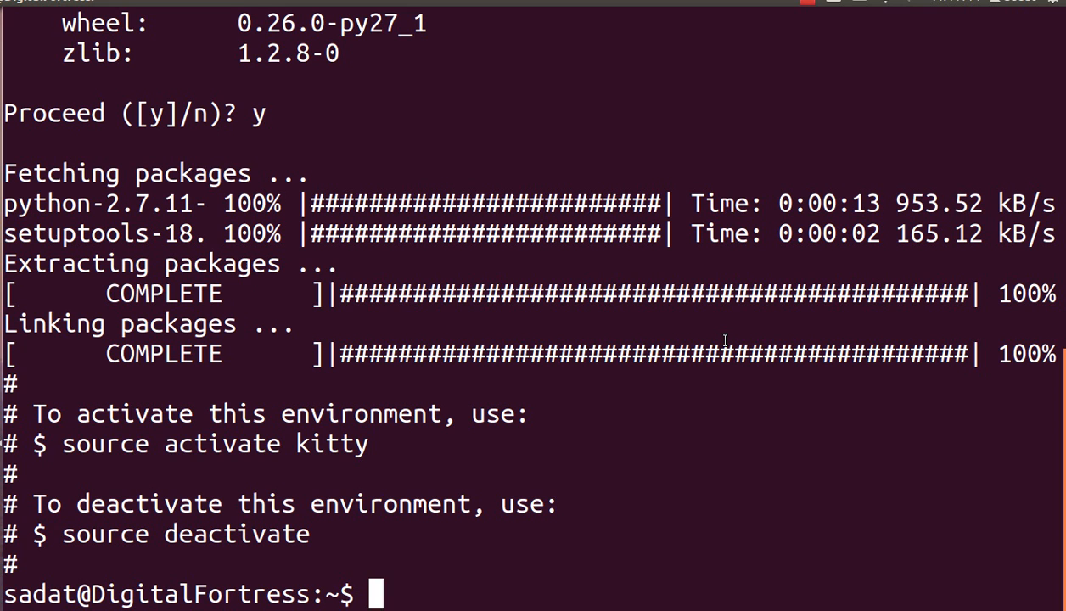
# Launch the interactive IPython shell from the bash prompt.
pyautogui.write('i')
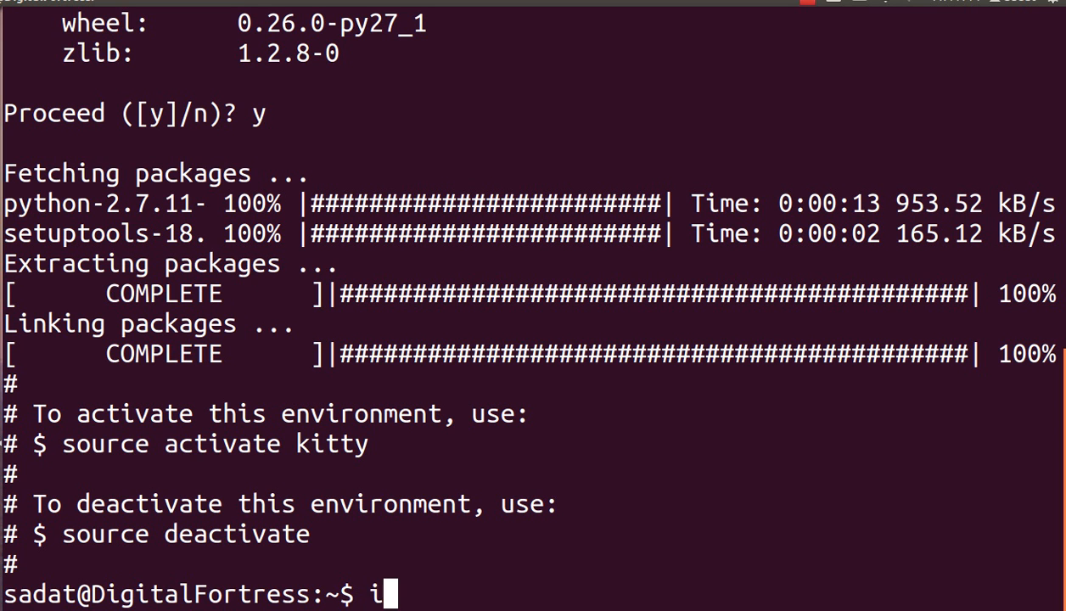
pyautogui.press('Backspace')
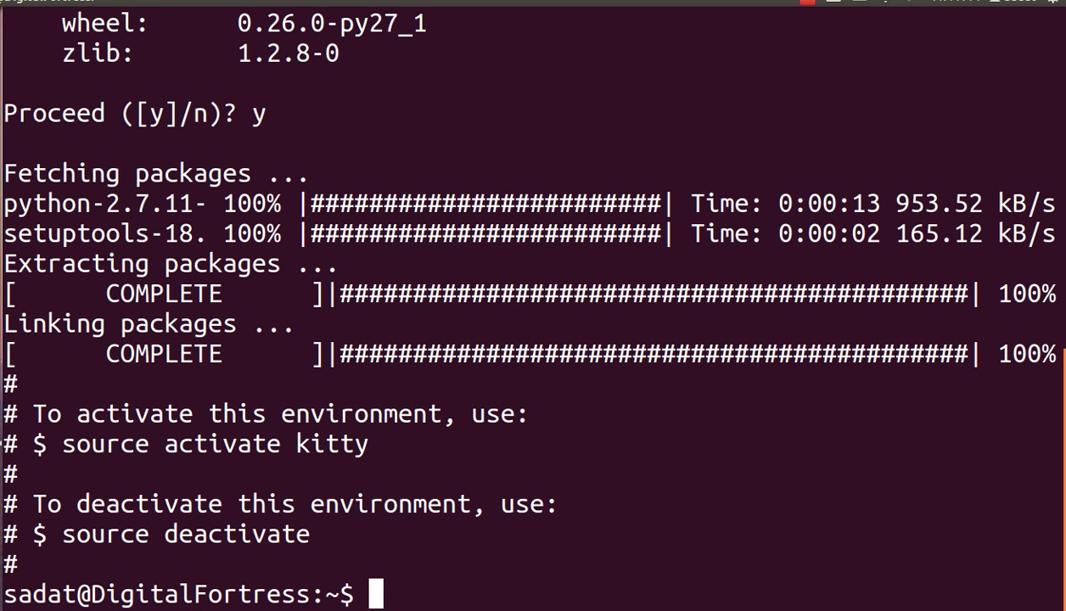
pyautogui.write('ipython')
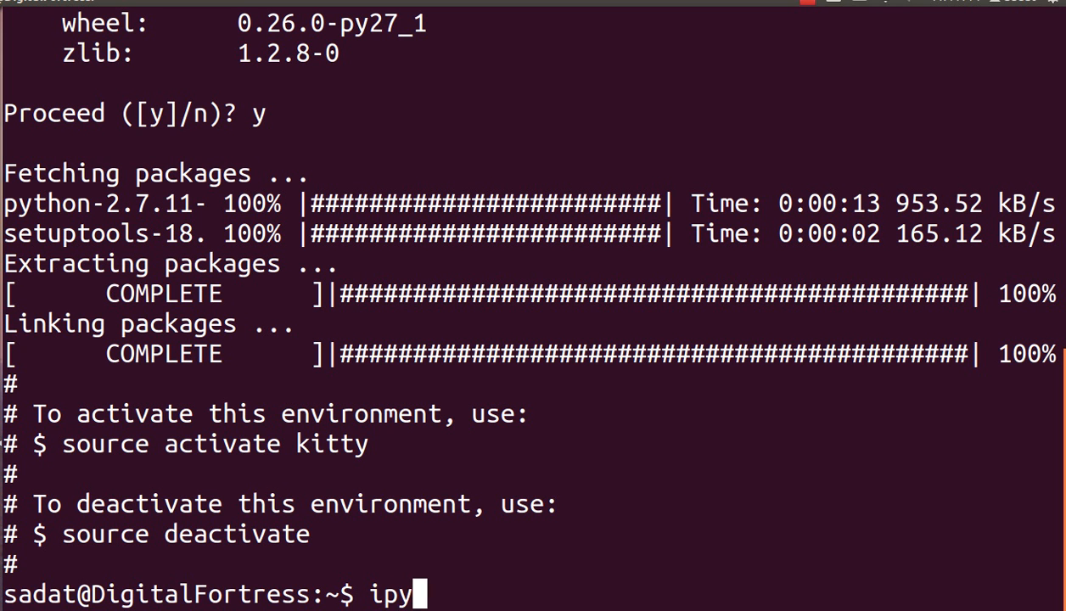
pyautogui.press('Return')
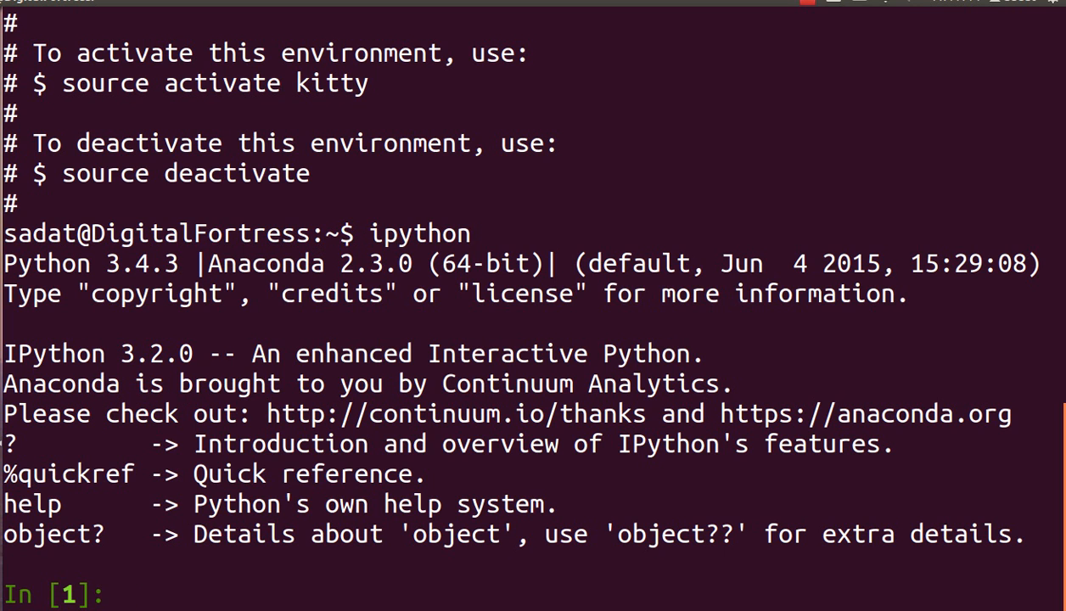
# Show print 'cat' fails but print('cat') prints cat, then exit IPython.
pyautogui.write('print')
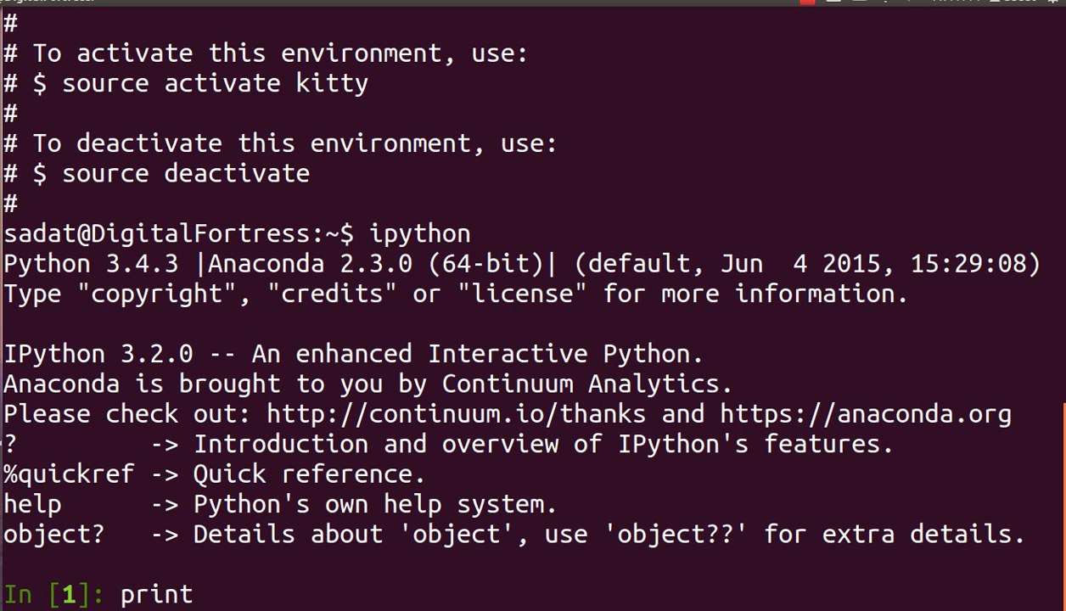
pyautogui.write("'cat")
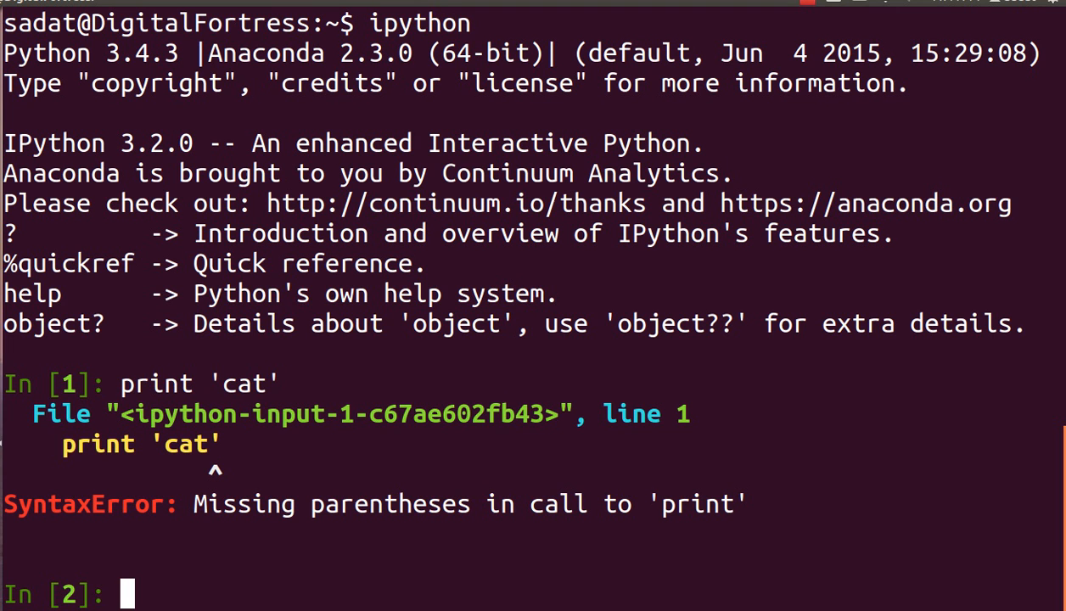
pyautogui.write('print()')
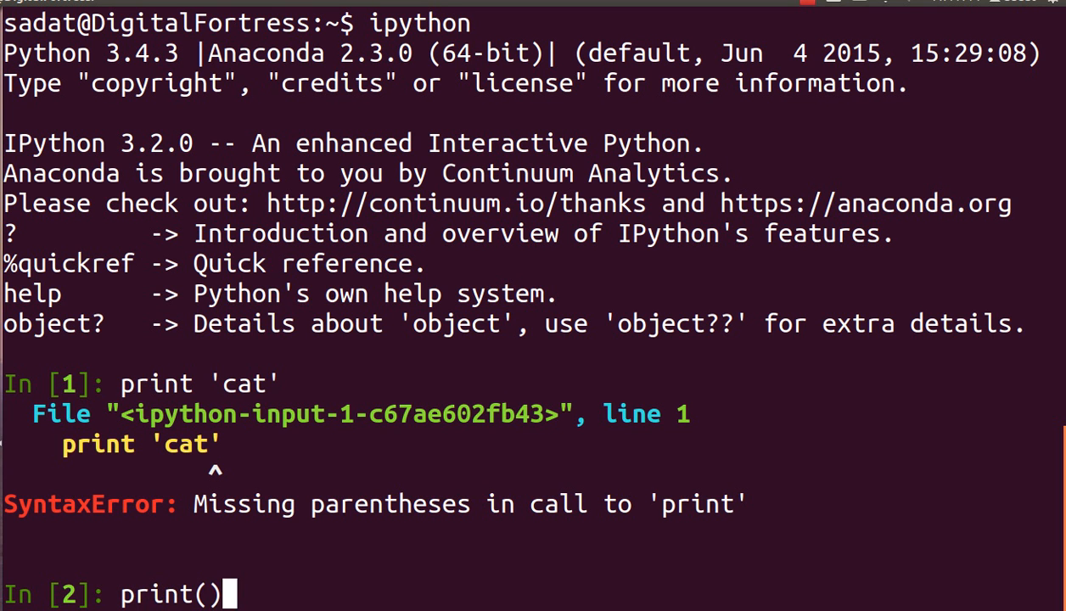
pyautogui.write("'cat'")
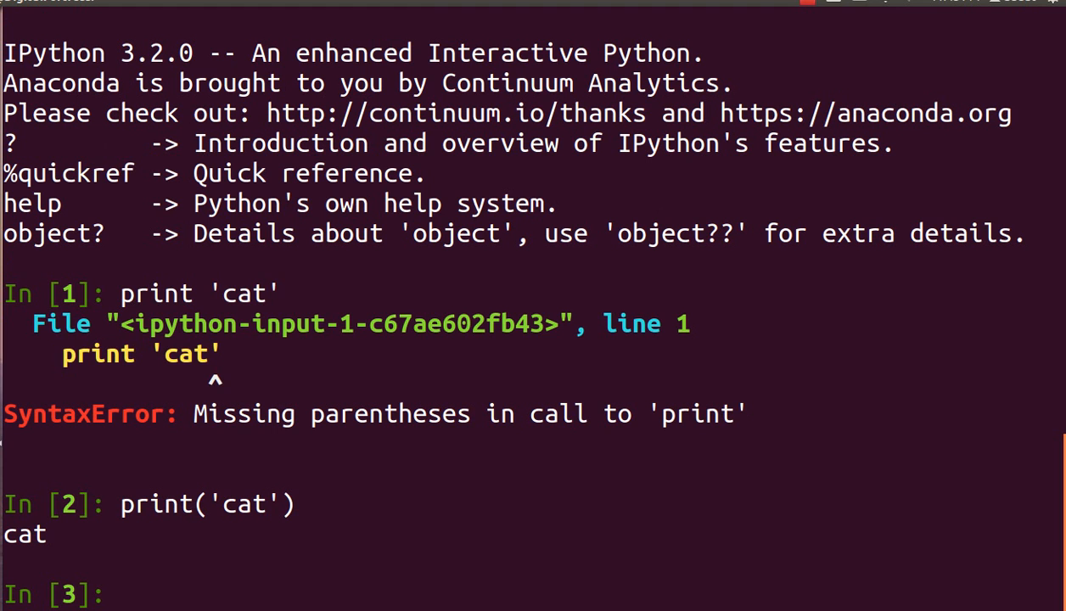
pyautogui.write('exit()')
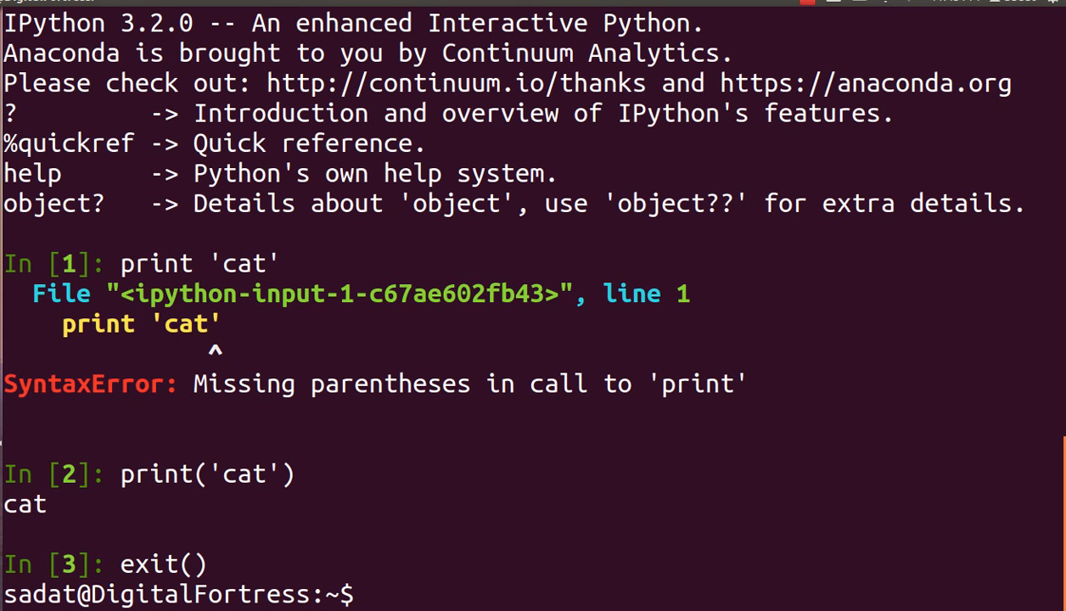
pyautogui.write('cou')
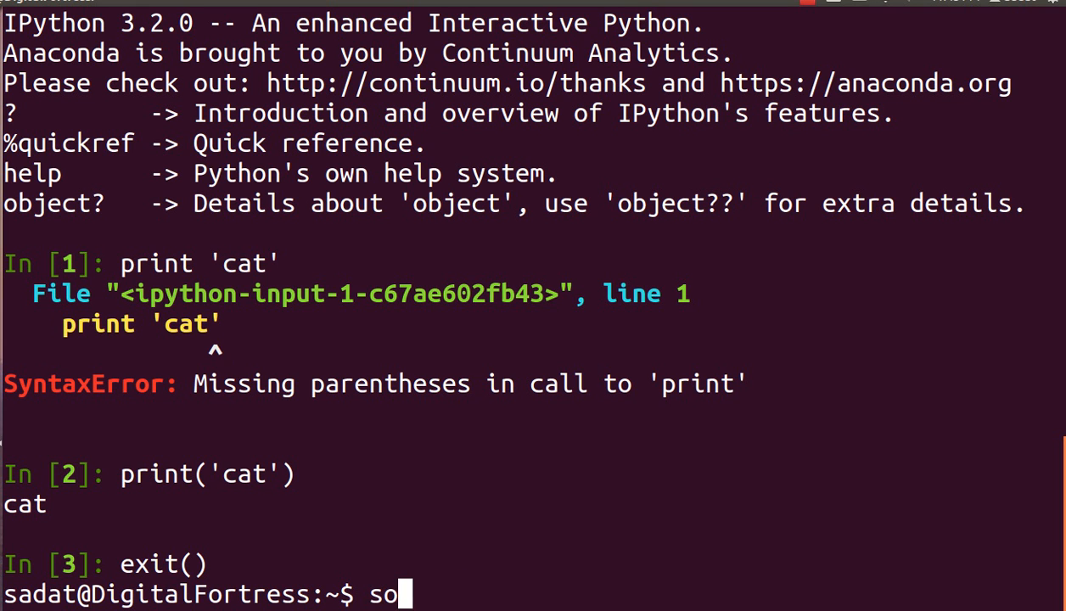
# Activate kitty, get Python 2.7.11 from python --version, and find ipython missing.
pyautogui.write('urce activate kitty')
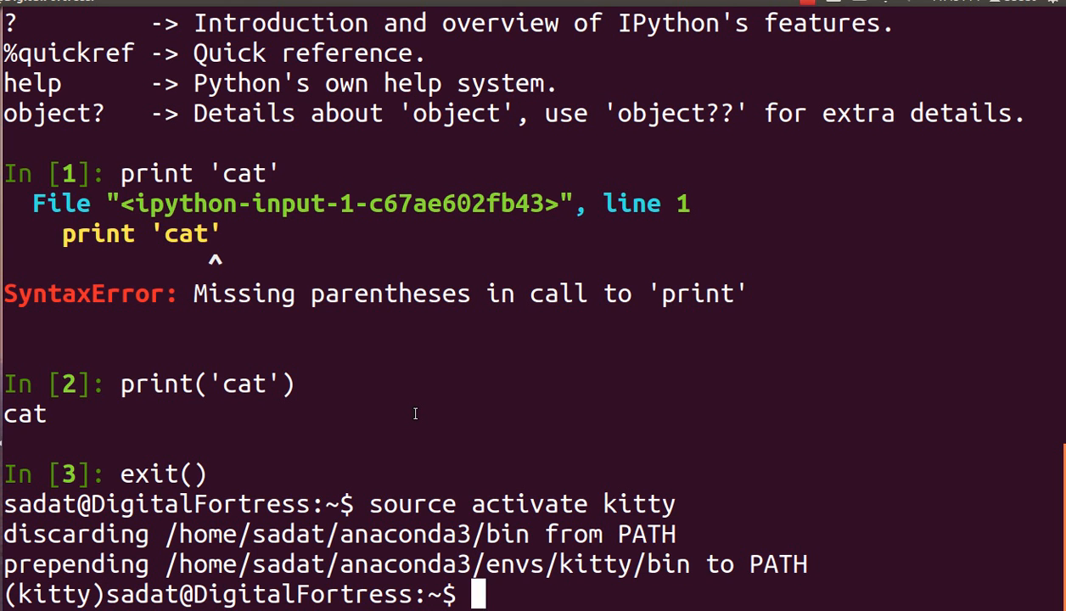
pyautogui.write('pyth')
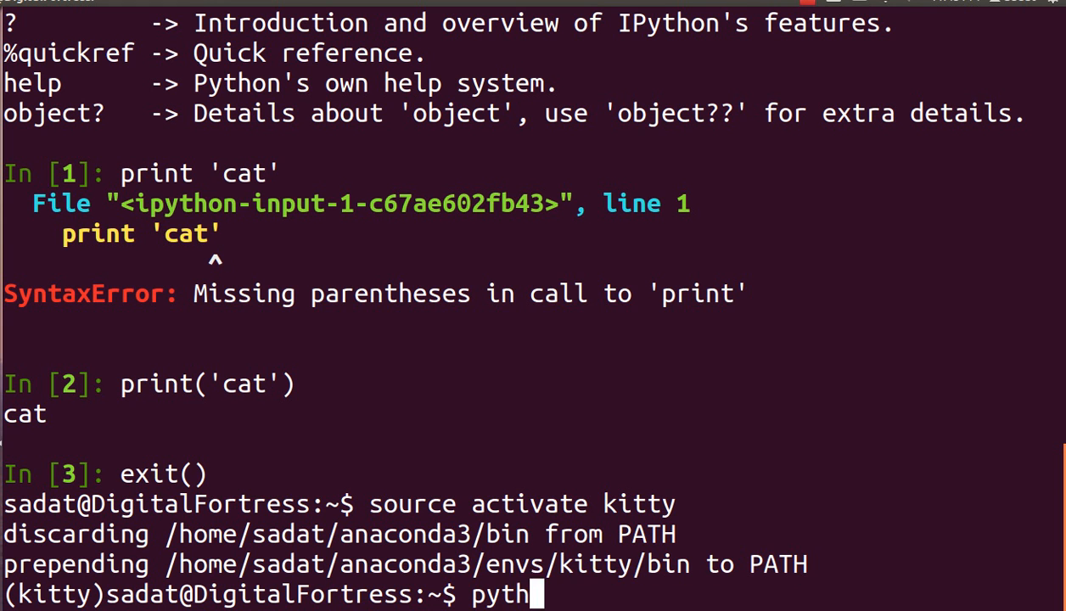
pyautogui.write('on v')
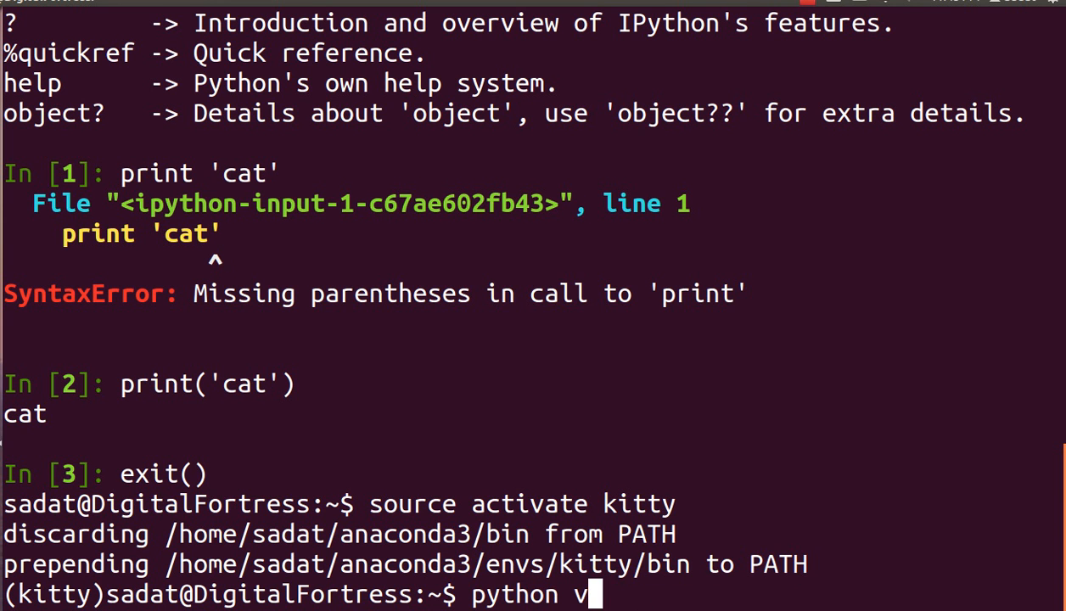
pyautogui.write('--version')
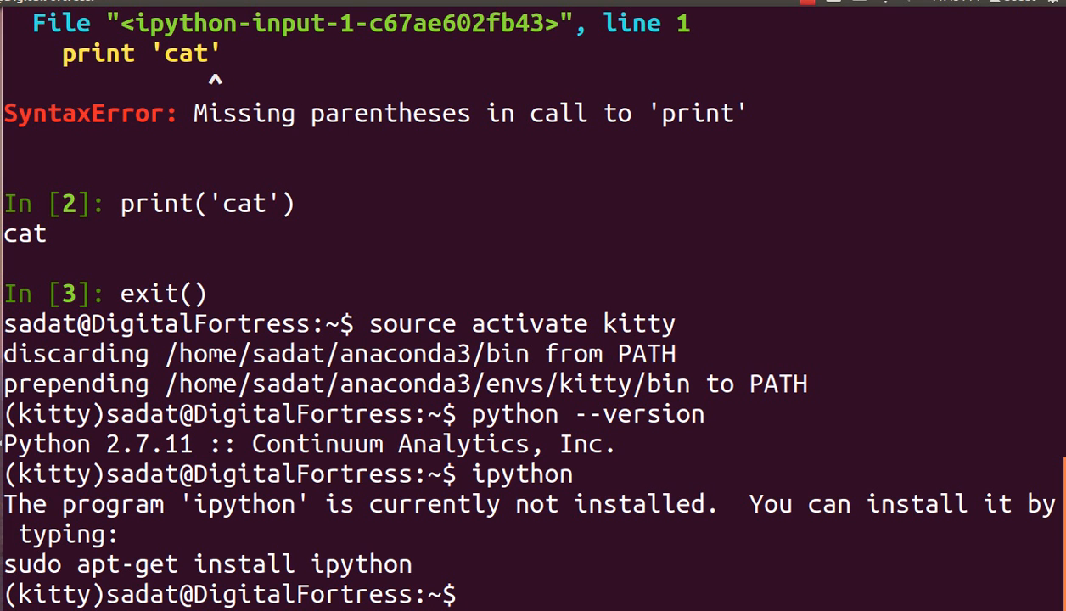
# In kitty's Python 2.7, print cat with and without parentheses, then stop Python and deactivate kitty.
pyautogui.write('python')
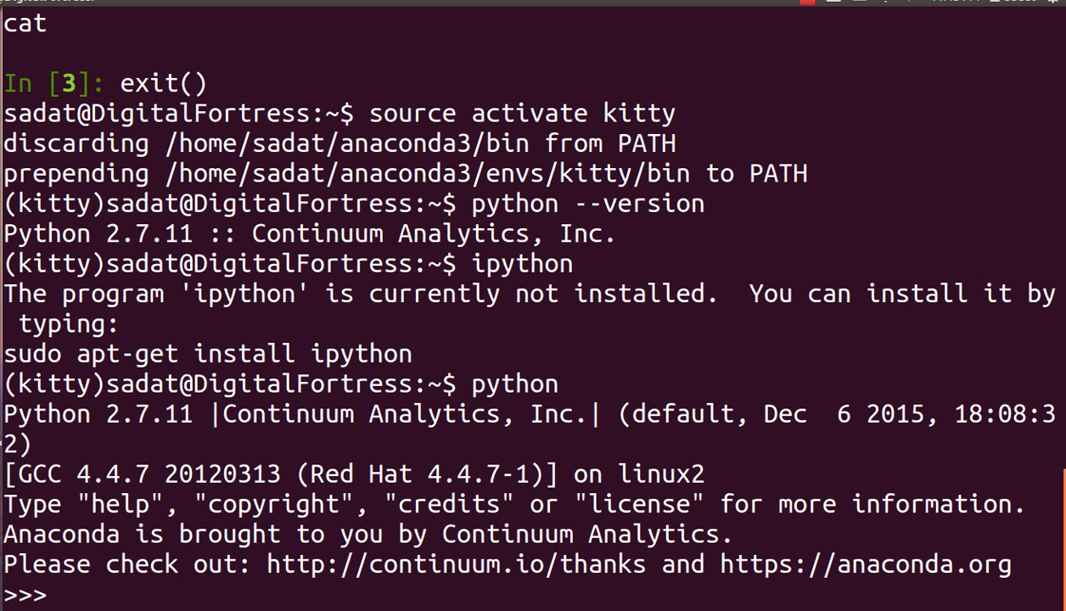
pyautogui.write('p')
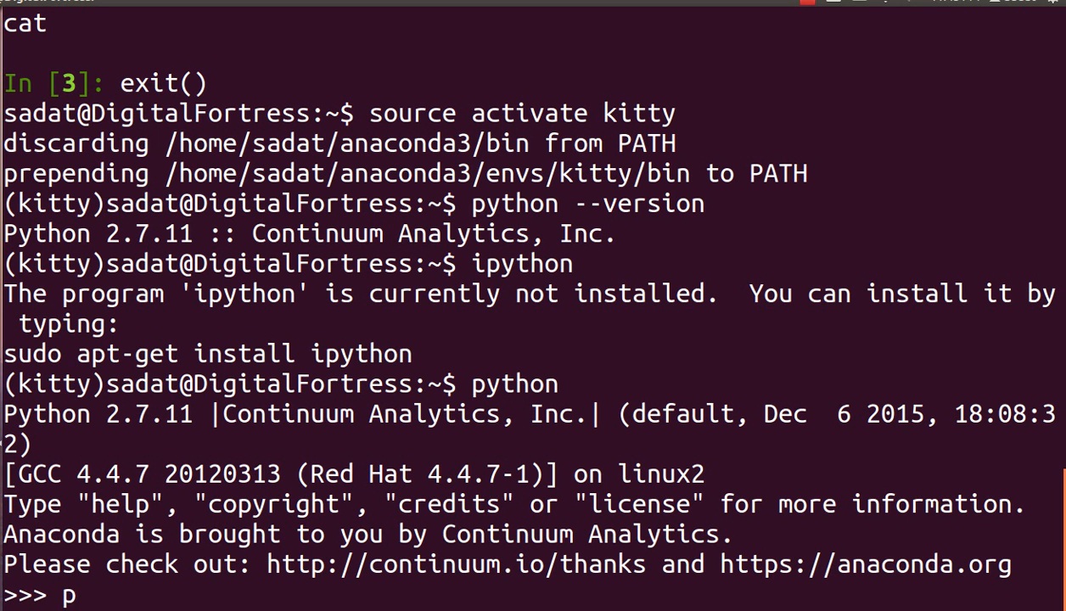
pyautogui.write('rint')
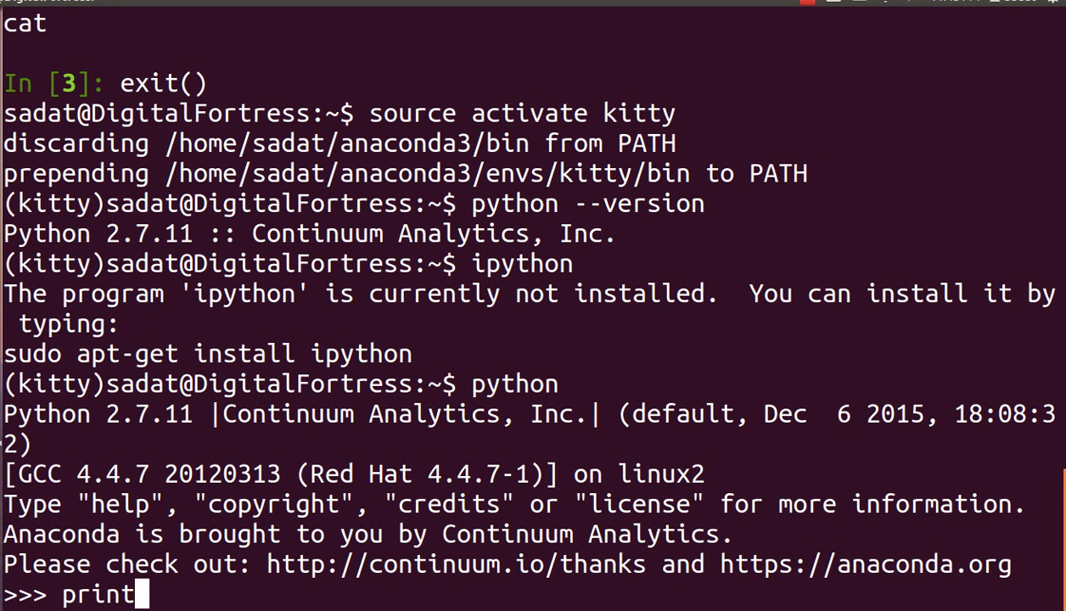
pyautogui.write('(')
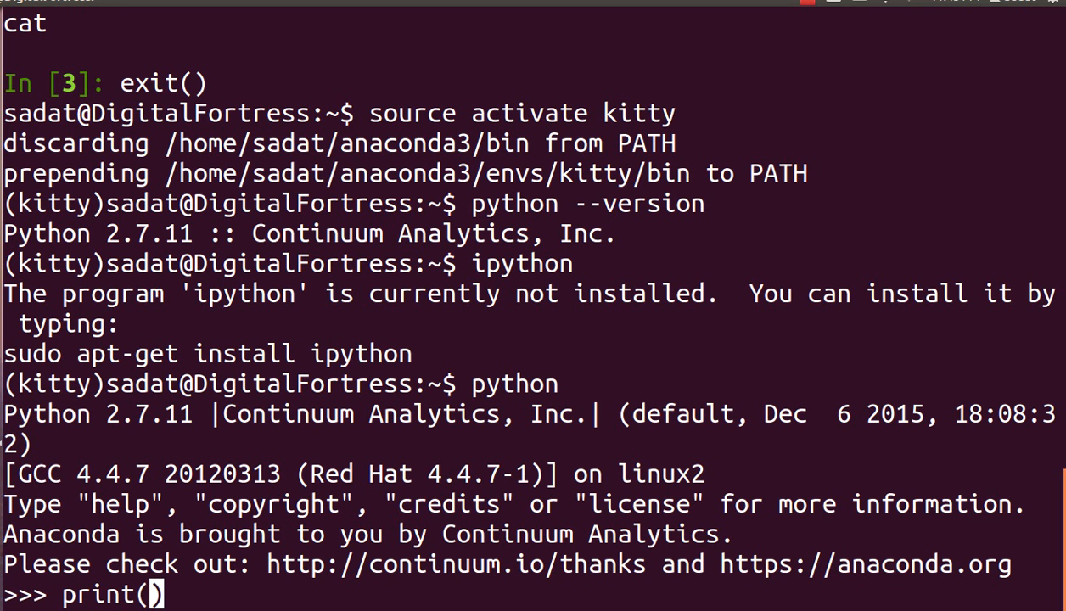
pyautogui.write("'cat'")
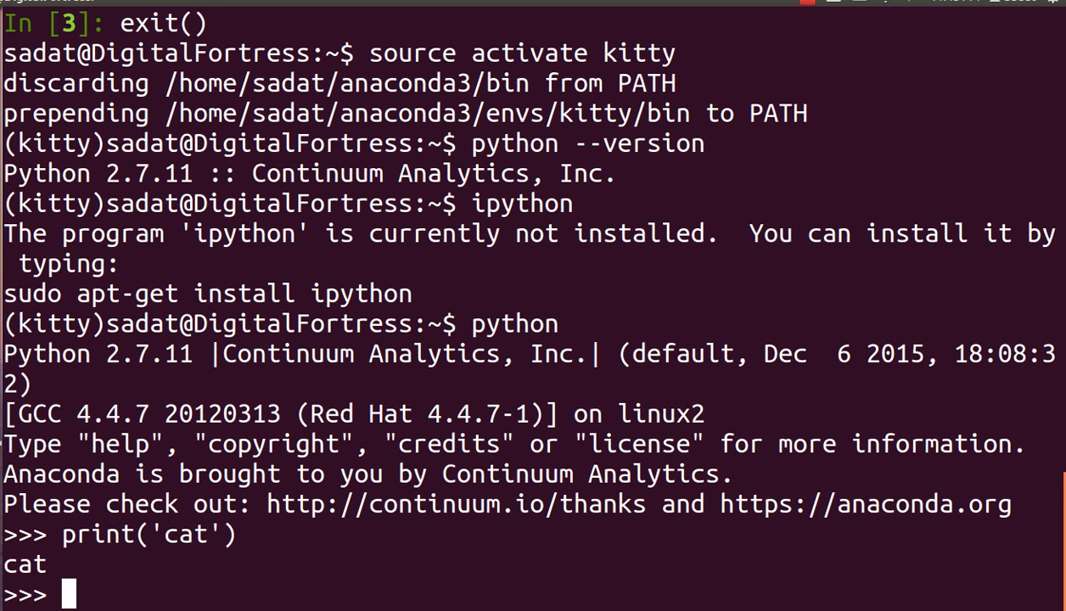
pyautogui.write("print 'cat")
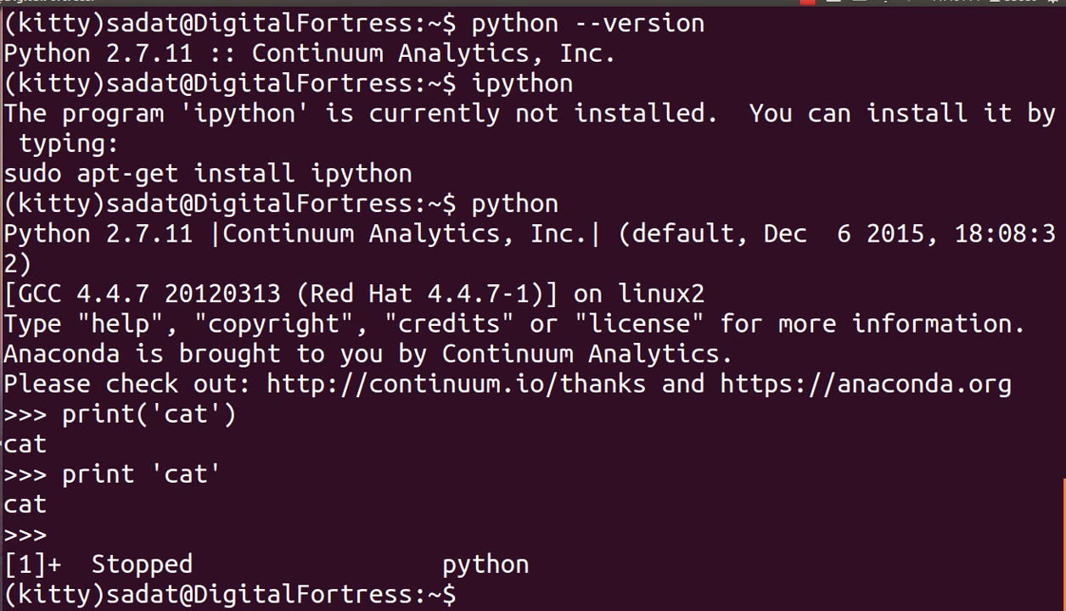
pyautogui.write('source deactivate')
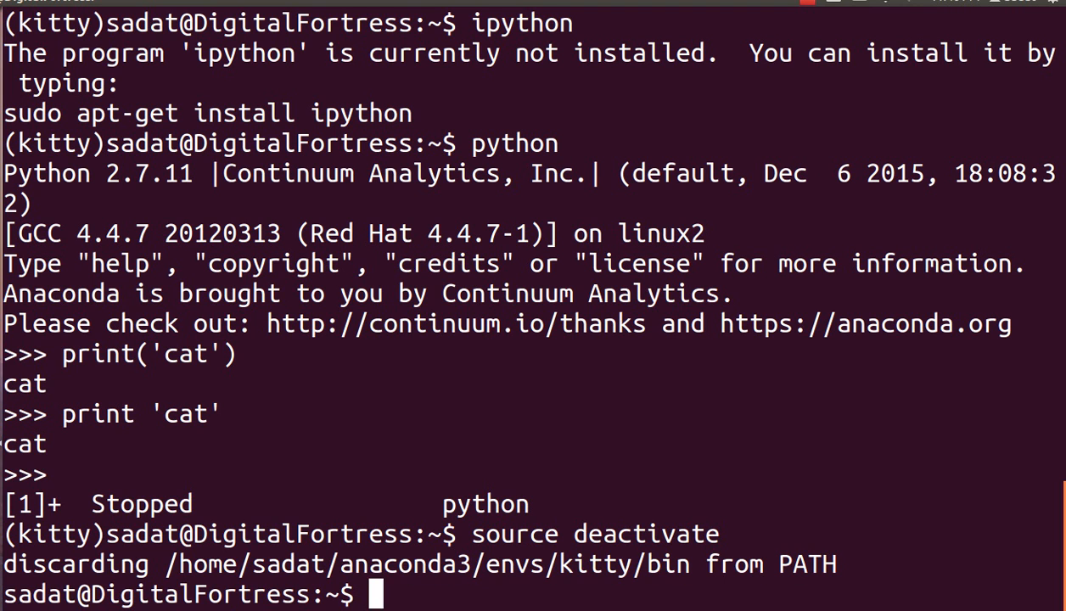
# Run conda env remove --name kitty and confirm y so unlinking completes.
pyautogui.write('conda env')
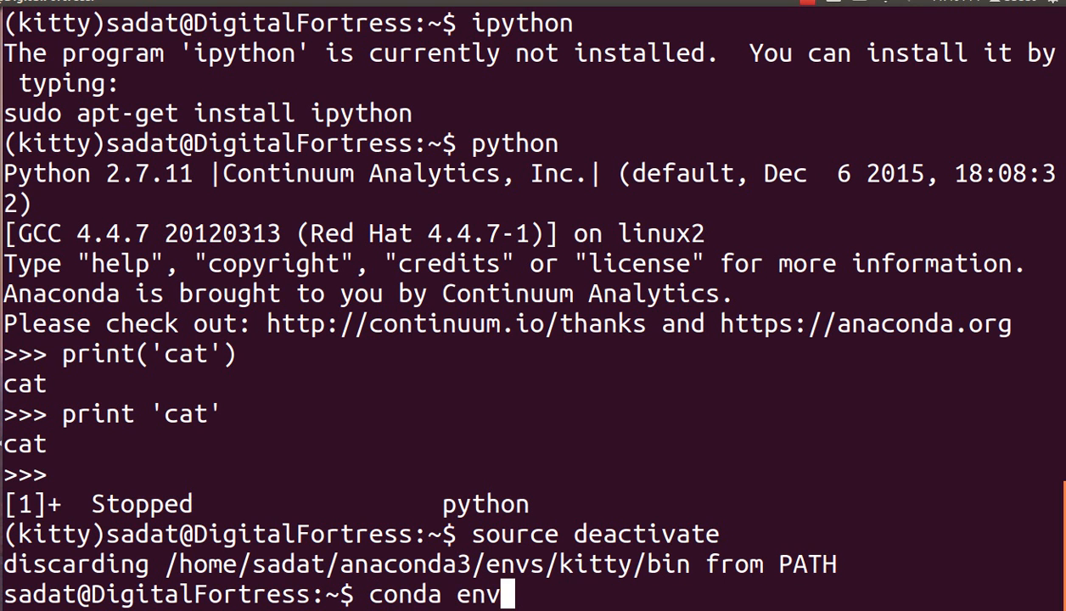
pyautogui.write('remove')
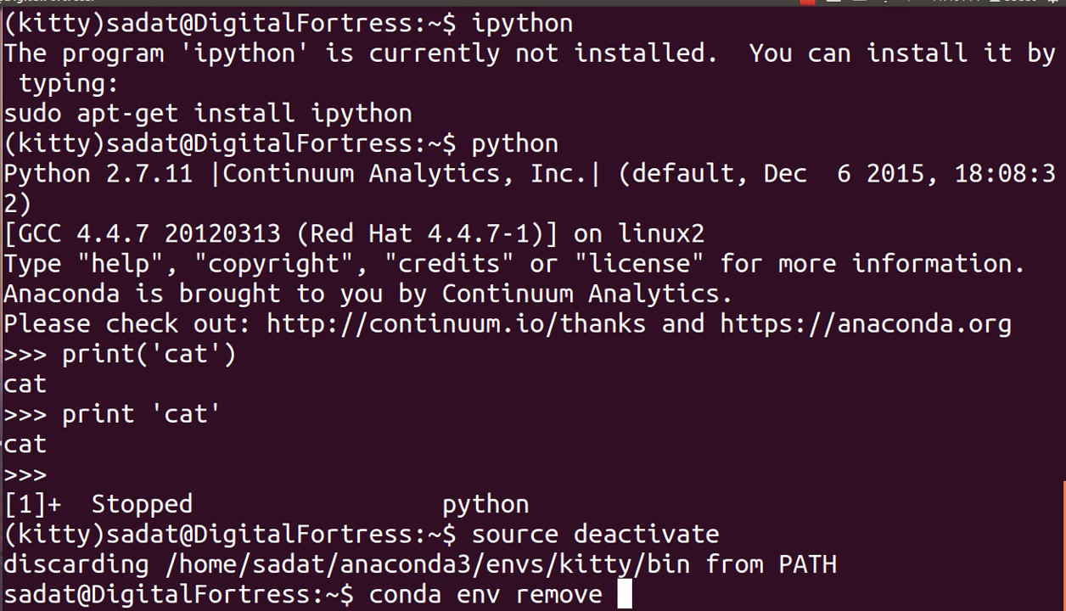
pyautogui.write('--name ki')
pyautogui.write('y')
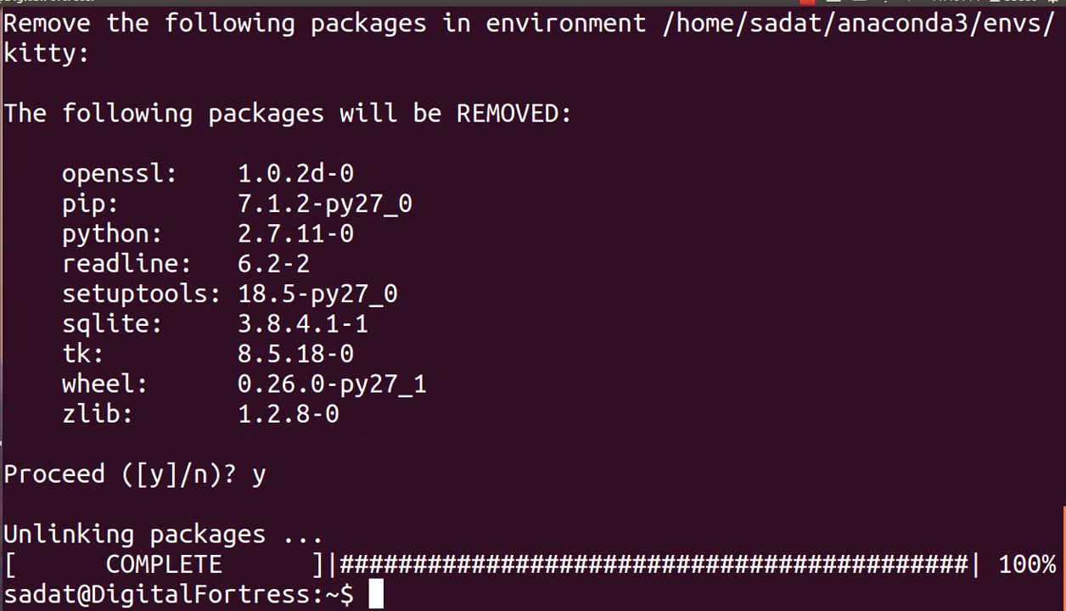
pyautogui.moveTo(712, 59)
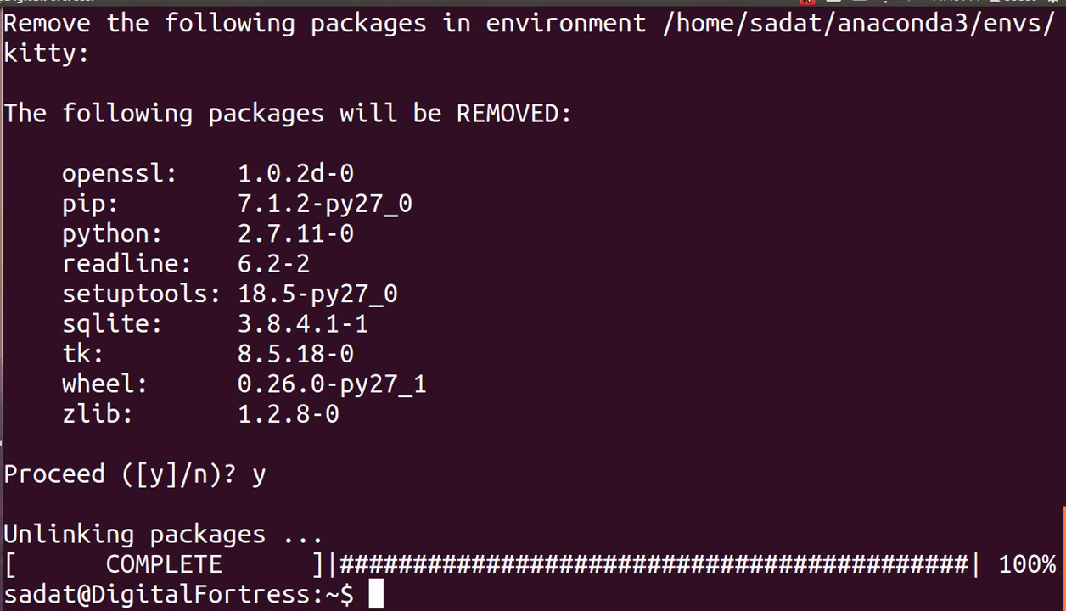
# Run source activate kitty and get the 'could not find environment: kitty' error.
pyautogui.write('source')
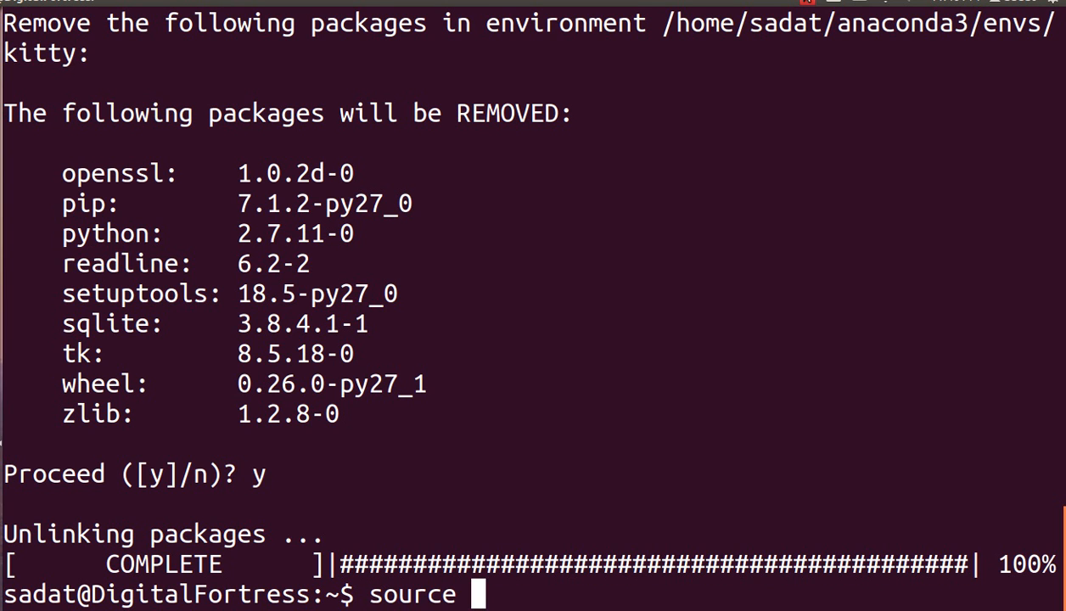
pyautogui.write('acti')
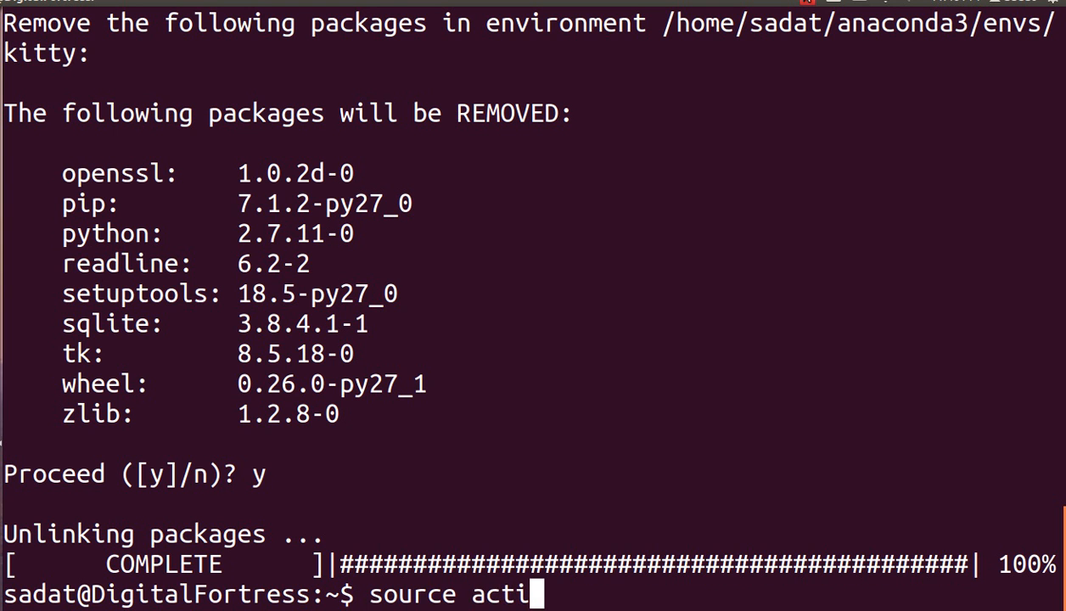
pyautogui.write('vate kitty')
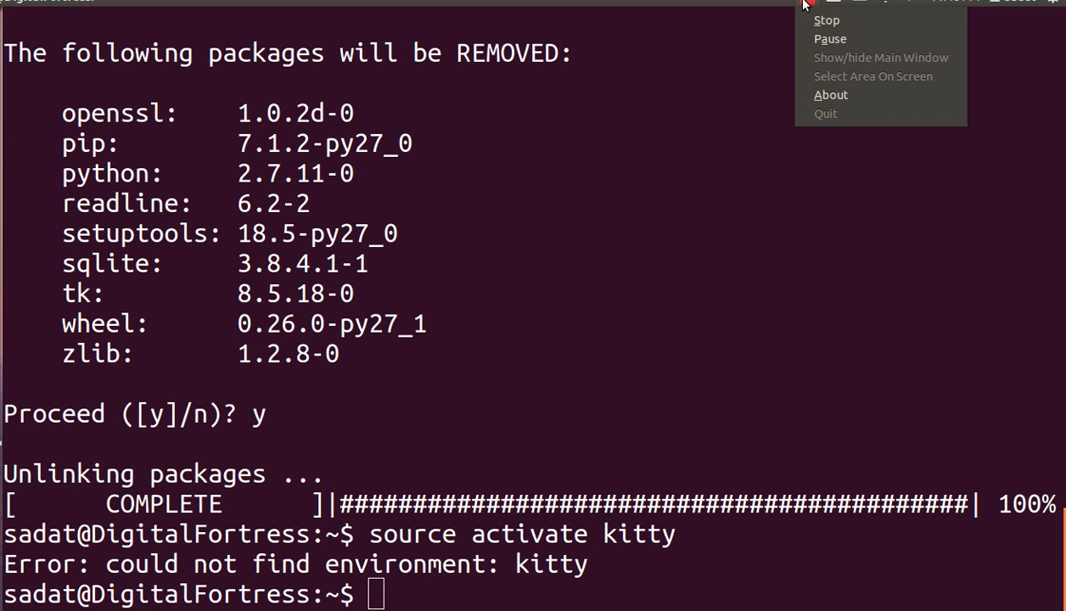
pyautogui.moveTo(803, 24)
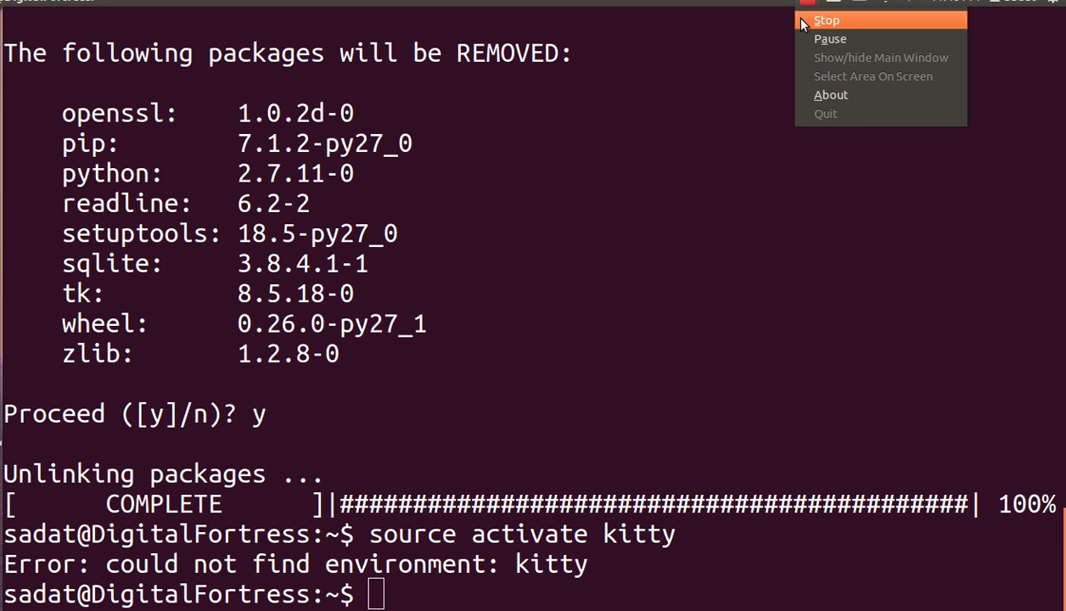